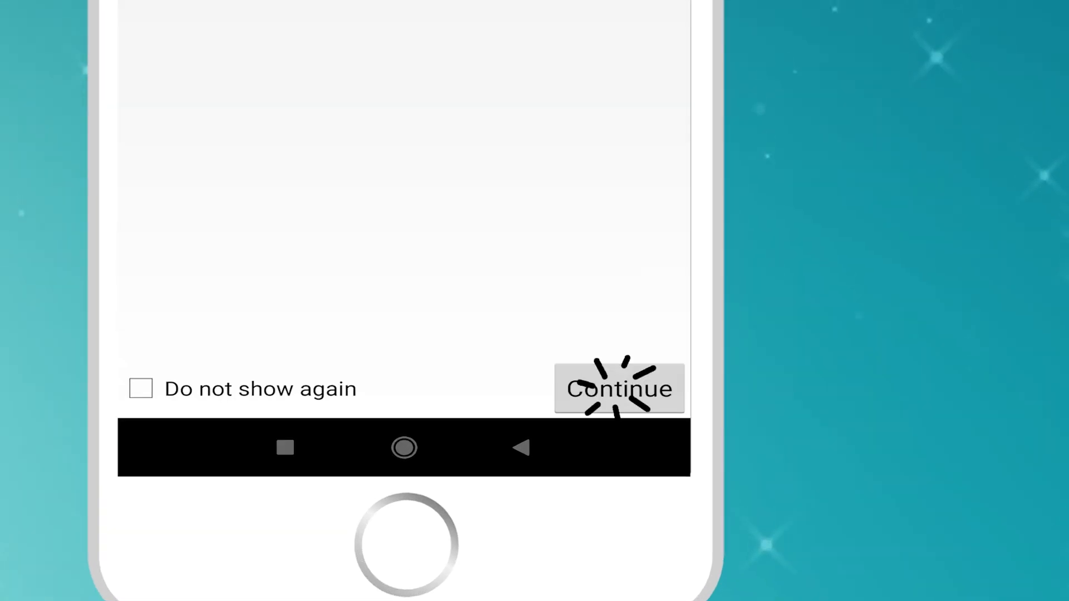
# Dismiss the Iriun Webcam intro screen and allow audio recording.
pyautogui.click(618, 389)
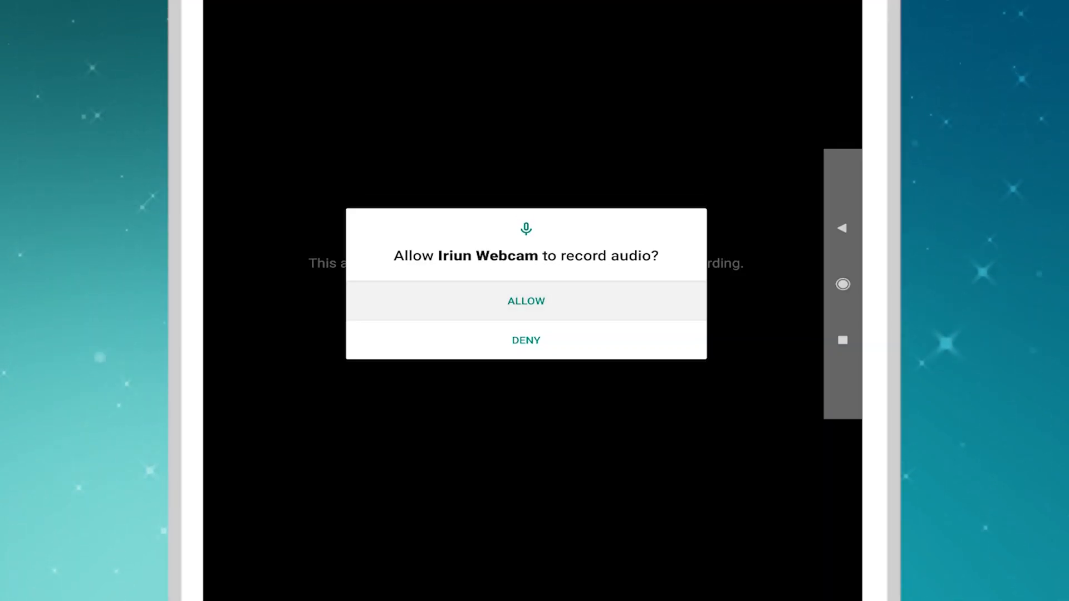
pyautogui.click(525, 301)
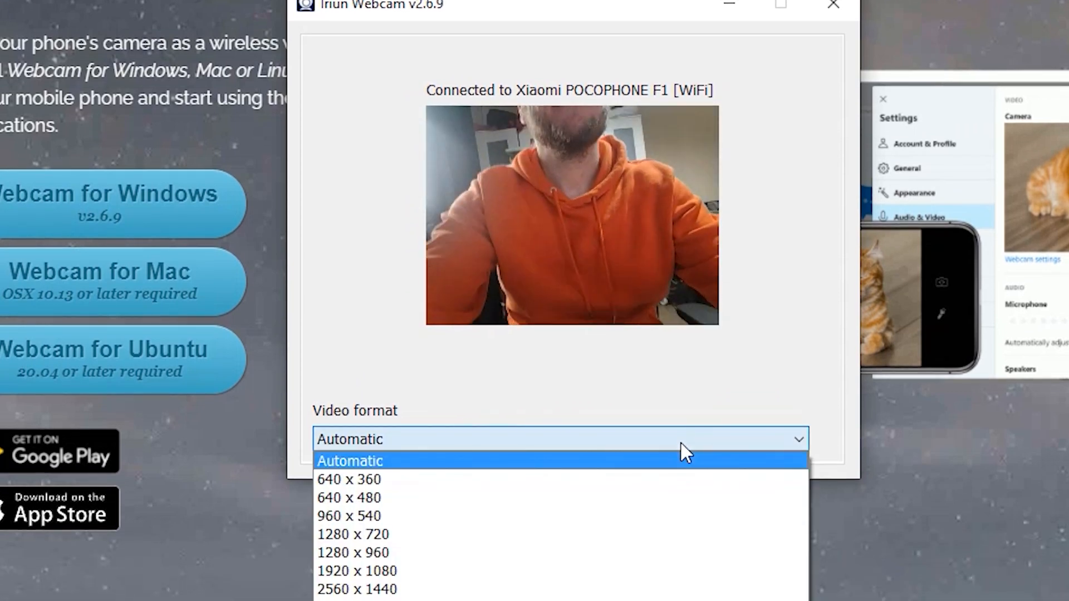
# Set the Iriun Webcam video format to 1920 x 1080 and minimize the window.
pyautogui.click(357, 571)
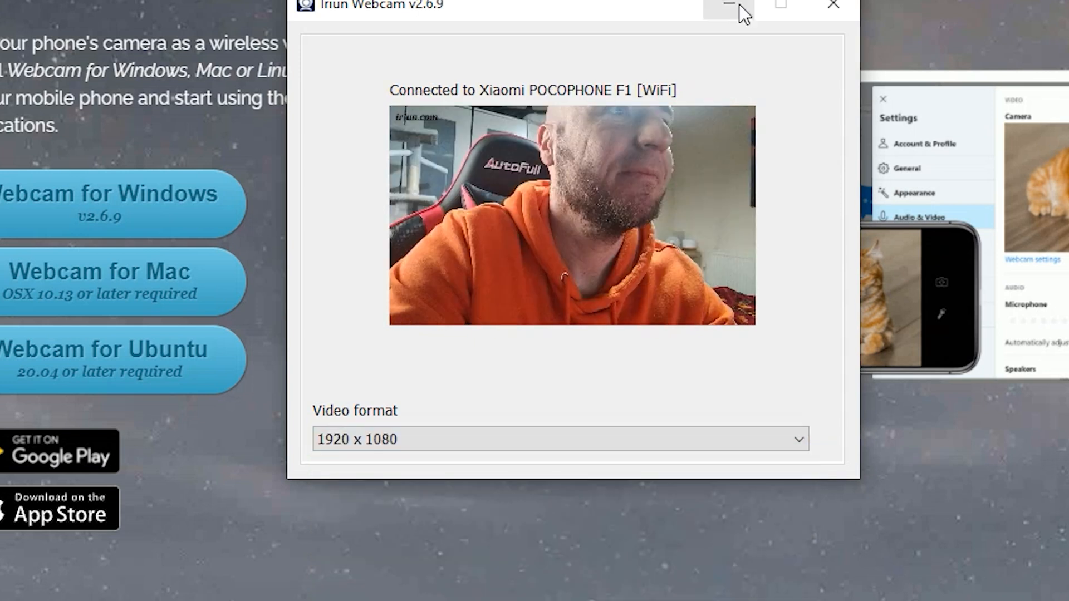
pyautogui.click(728, 5)
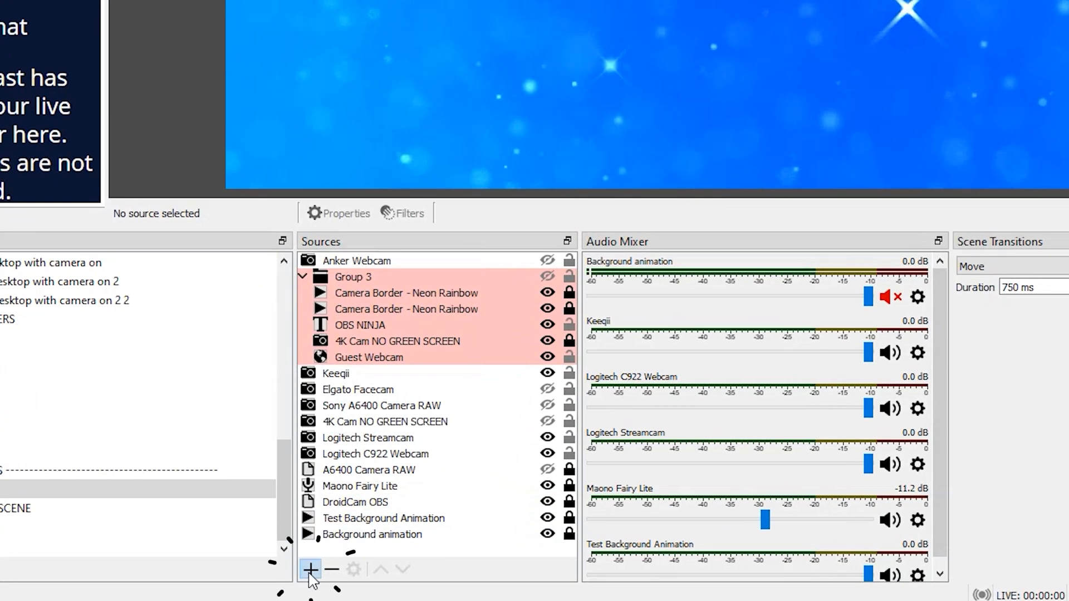
# Add an OBS Video Capture Device source using Iriun Webcam as the device.
pyautogui.click(308, 569)
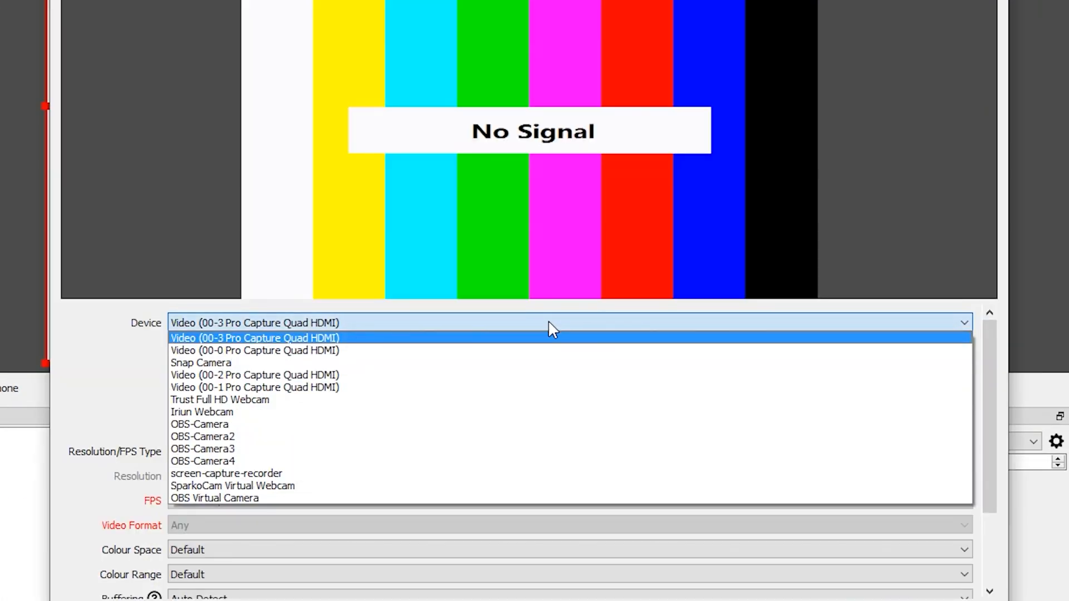
pyautogui.moveTo(286, 437)
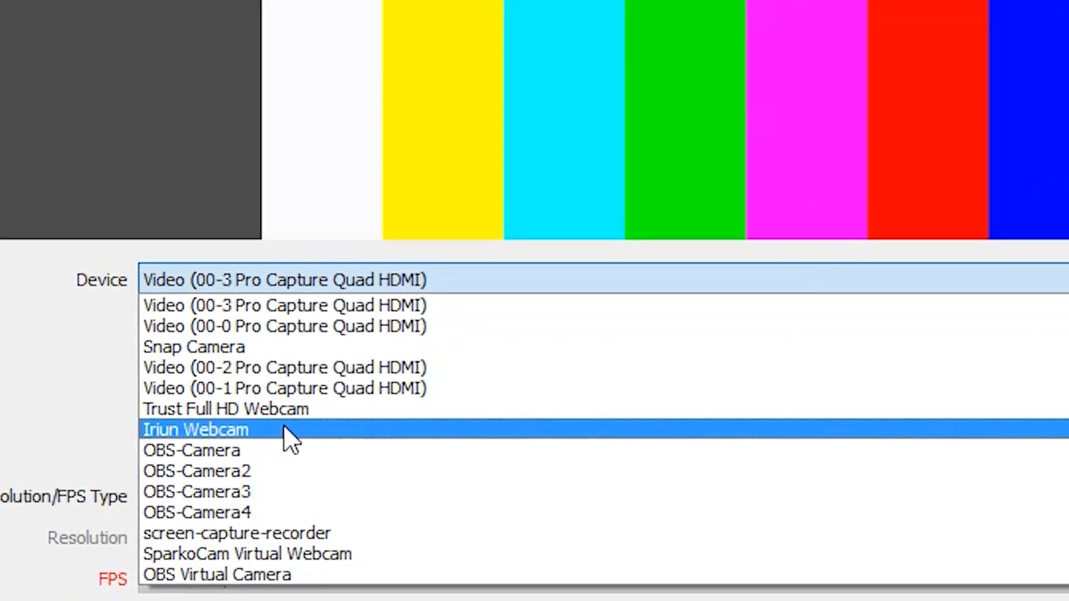
pyautogui.click(196, 429)
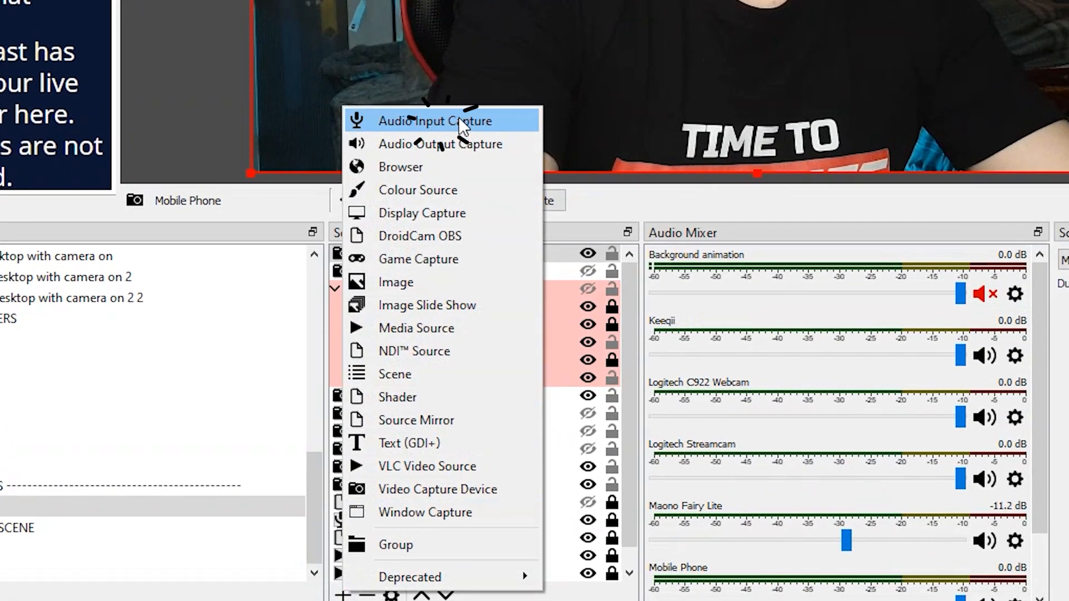
# Add an OBS Audio Input Capture source and set Skype's camera to Iriun Webcam.
pyautogui.click(433, 121)
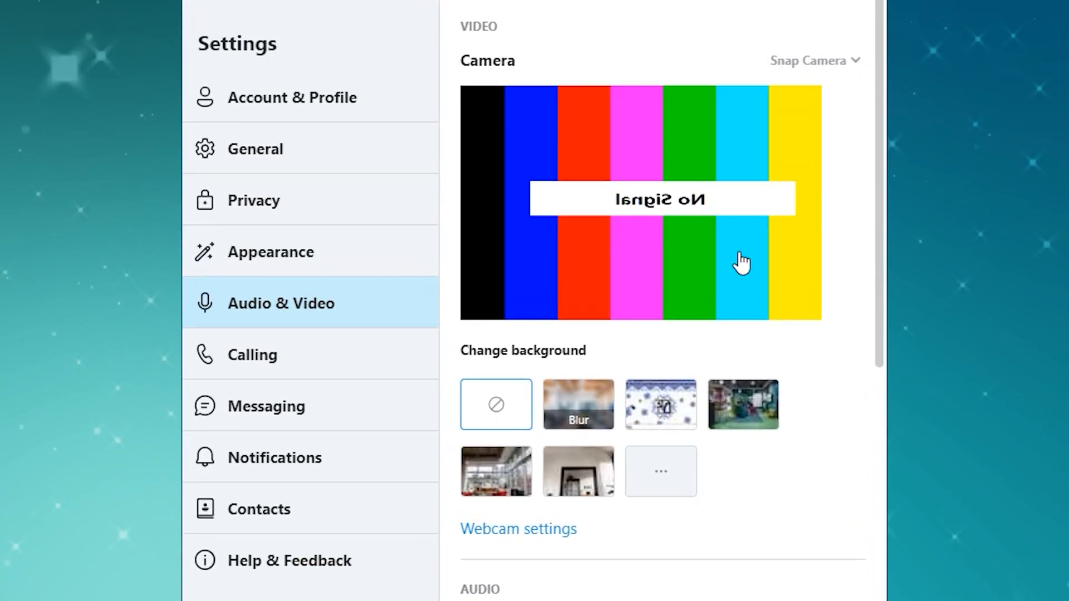
pyautogui.click(815, 60)
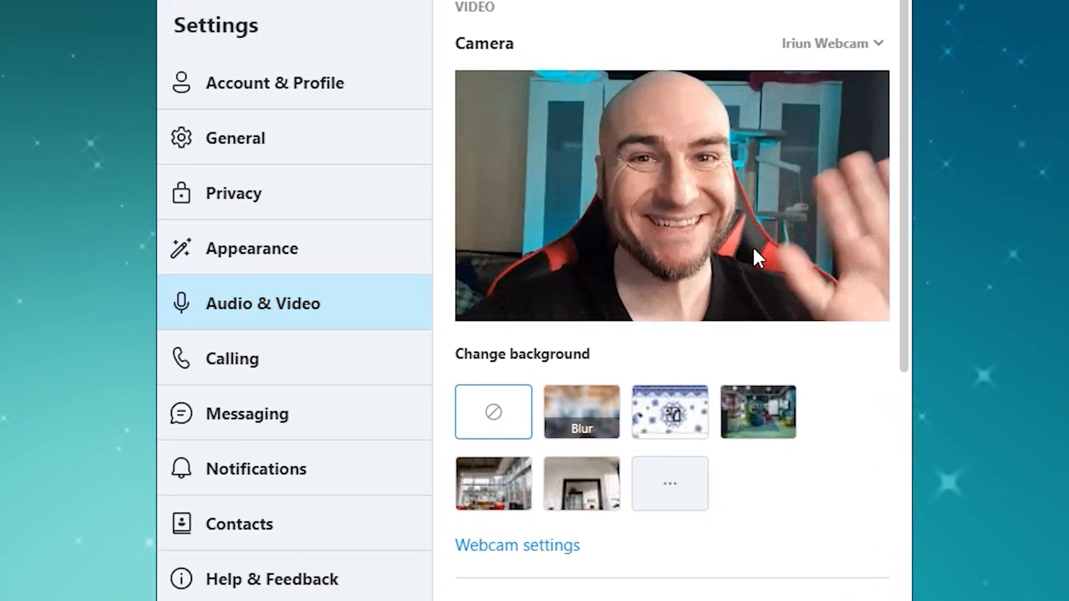